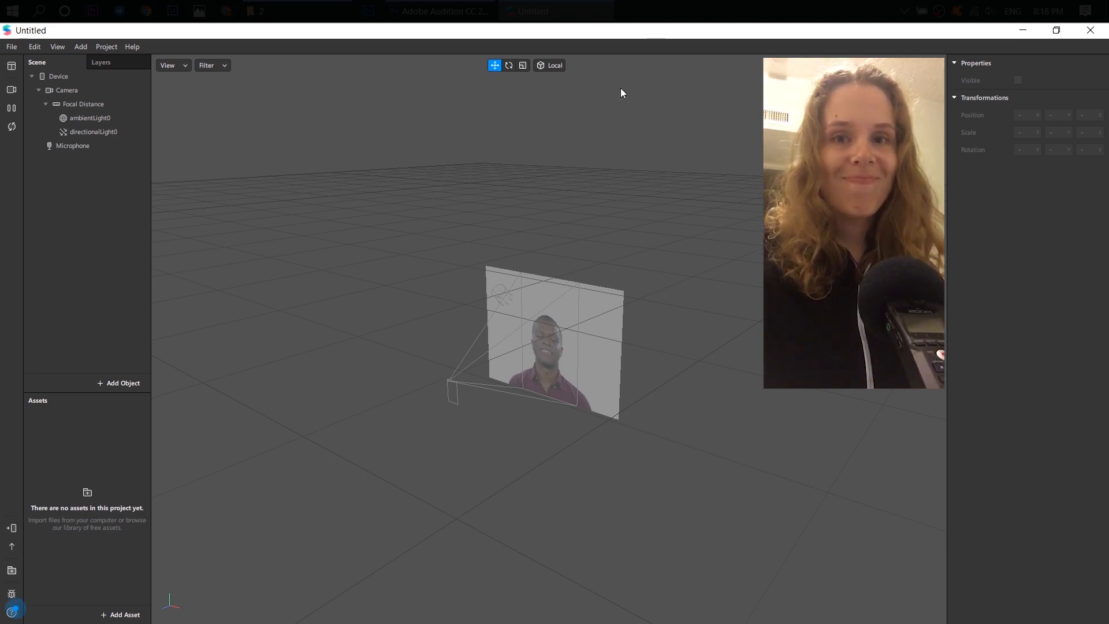
pyautogui.moveTo(564, 152)
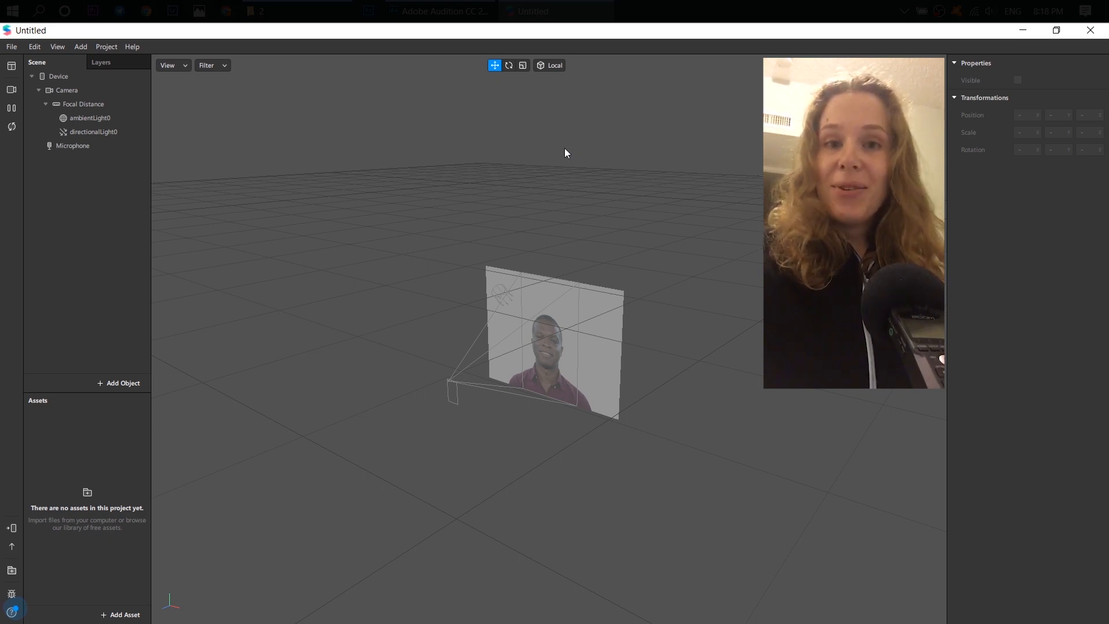
pyautogui.moveTo(558, 125)
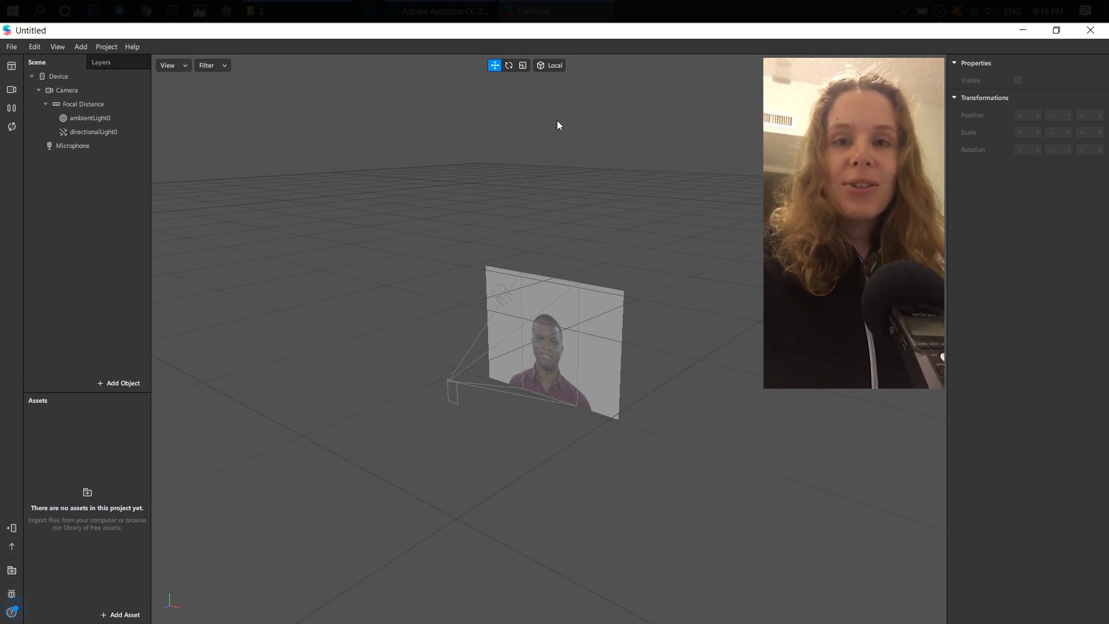
pyautogui.moveTo(594, 79)
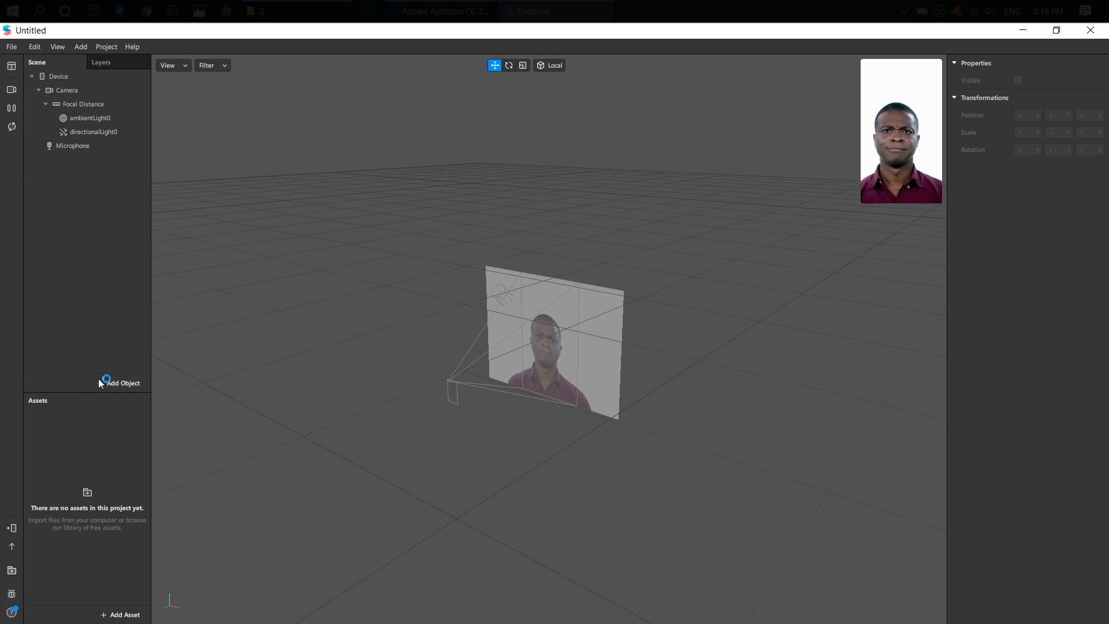
# - Add a face mesh, a second face tracker, and another mesh parented under faceTracker1
pyautogui.click(120, 383)
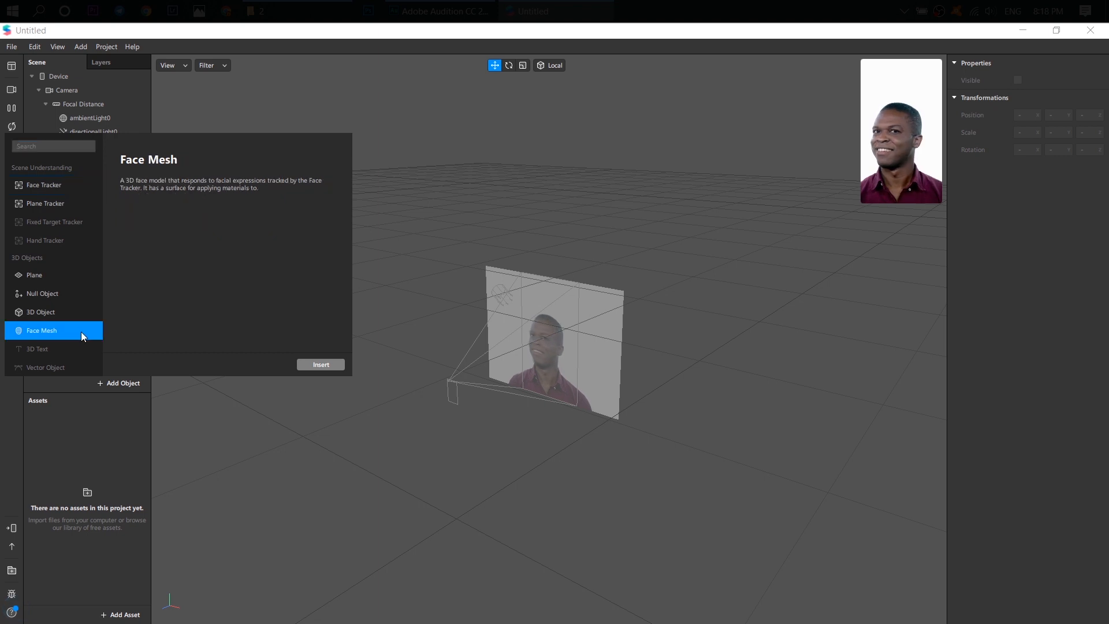
pyautogui.click(321, 364)
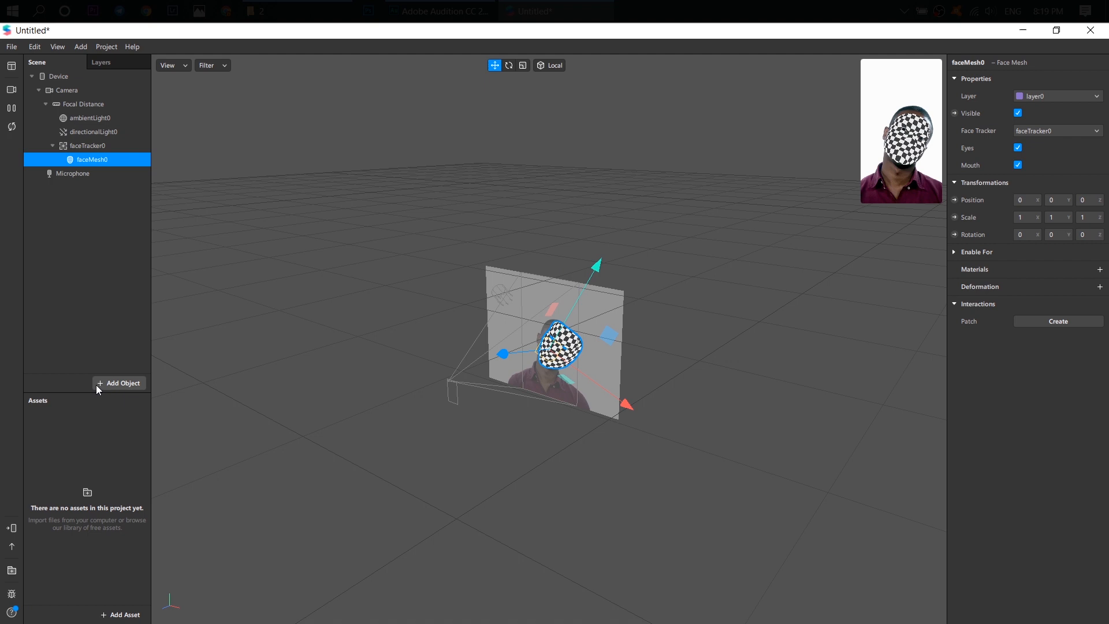
pyautogui.click(120, 383)
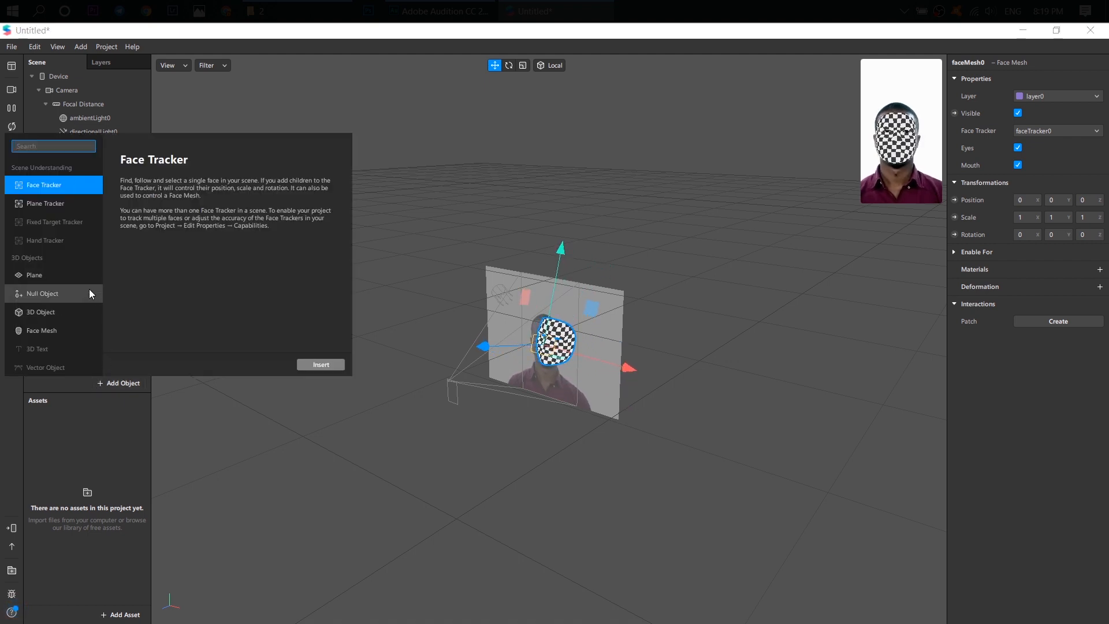
pyautogui.click(321, 364)
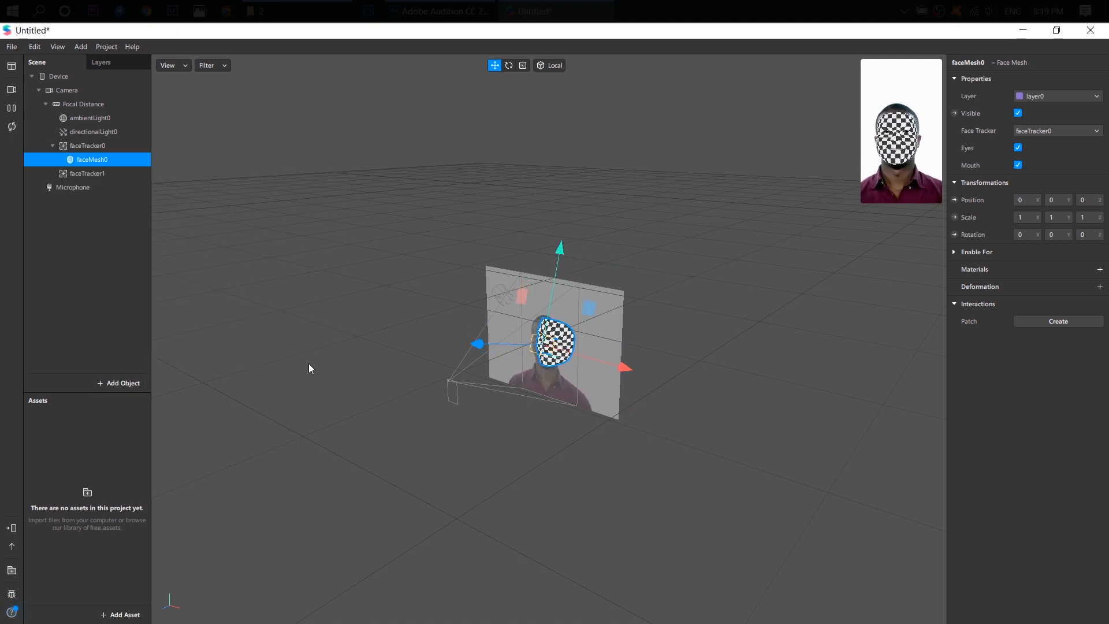
pyautogui.click(120, 383)
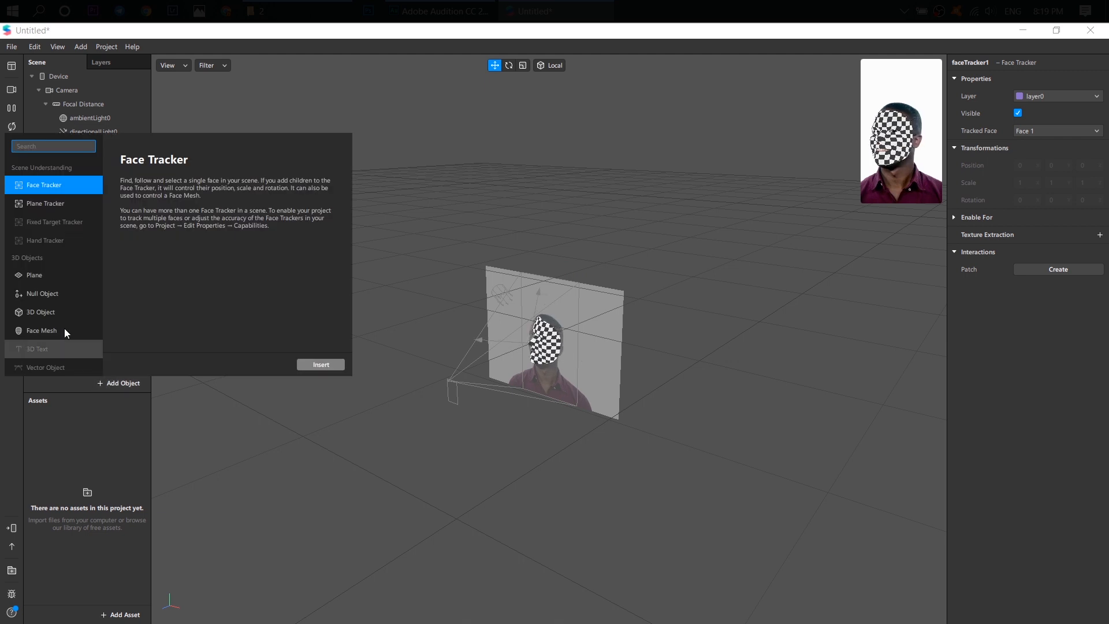
pyautogui.click(319, 364)
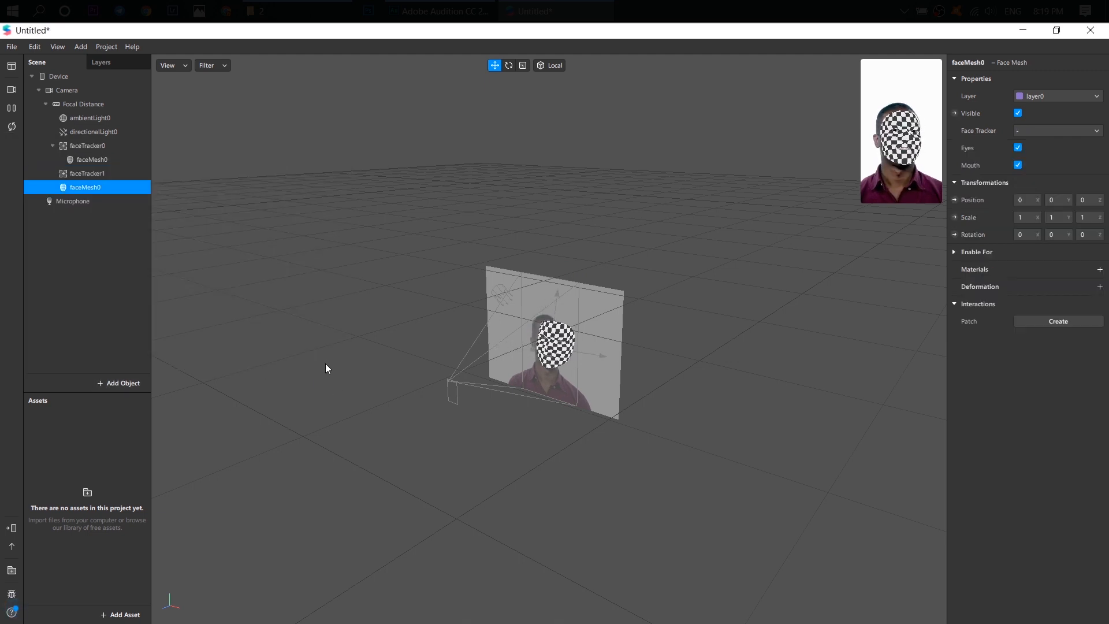
pyautogui.click(86, 186)
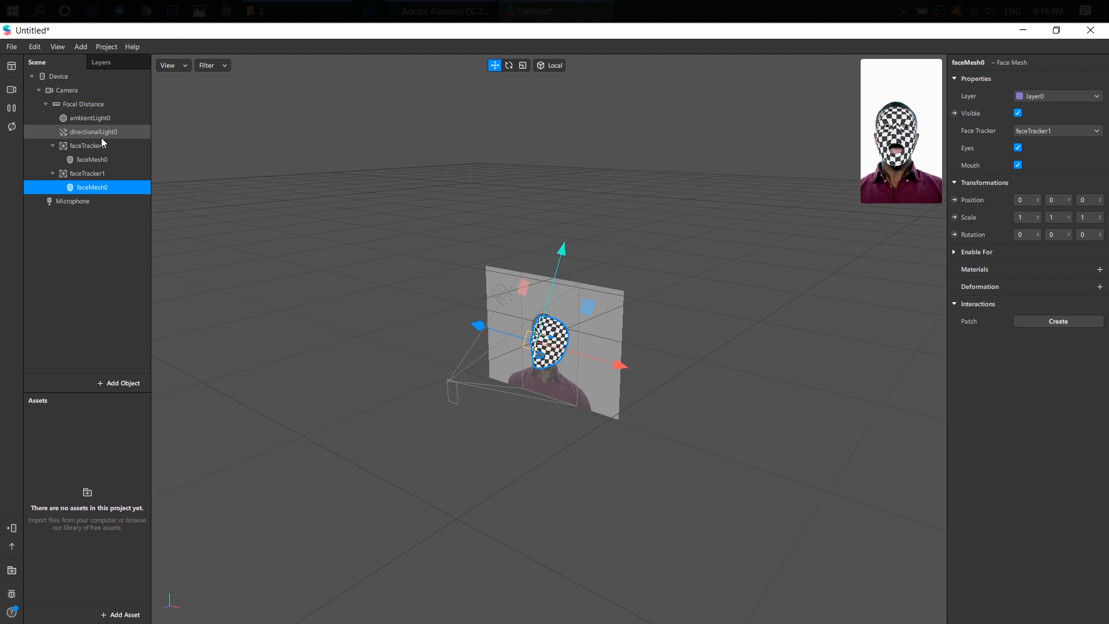
pyautogui.click(88, 145)
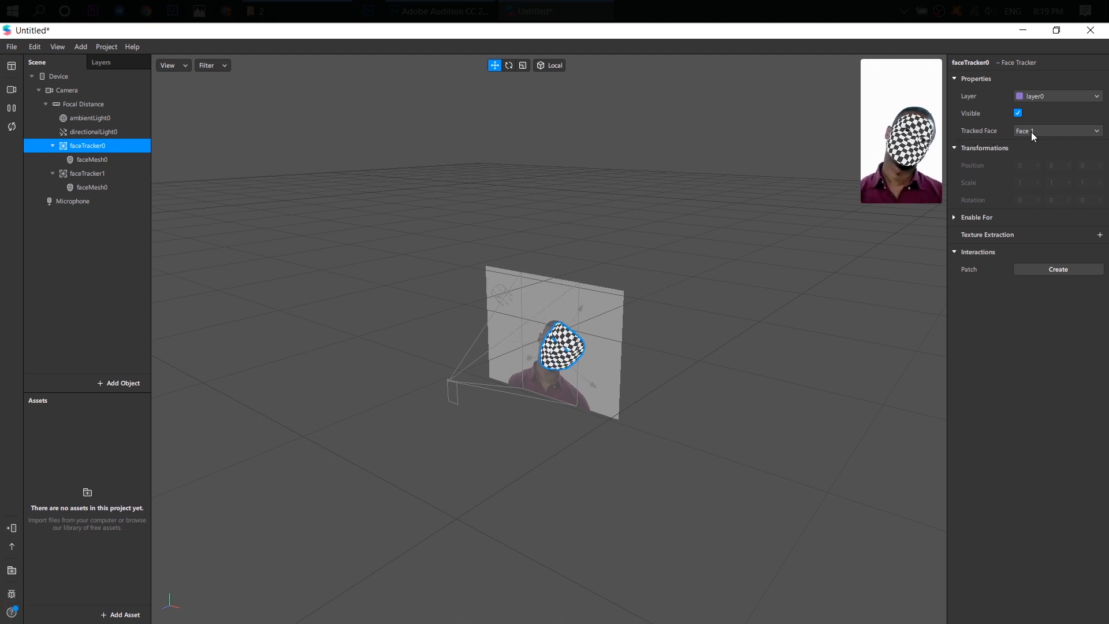
# - Set faceTracker1's Tracked Face to Face 2
pyautogui.click(88, 173)
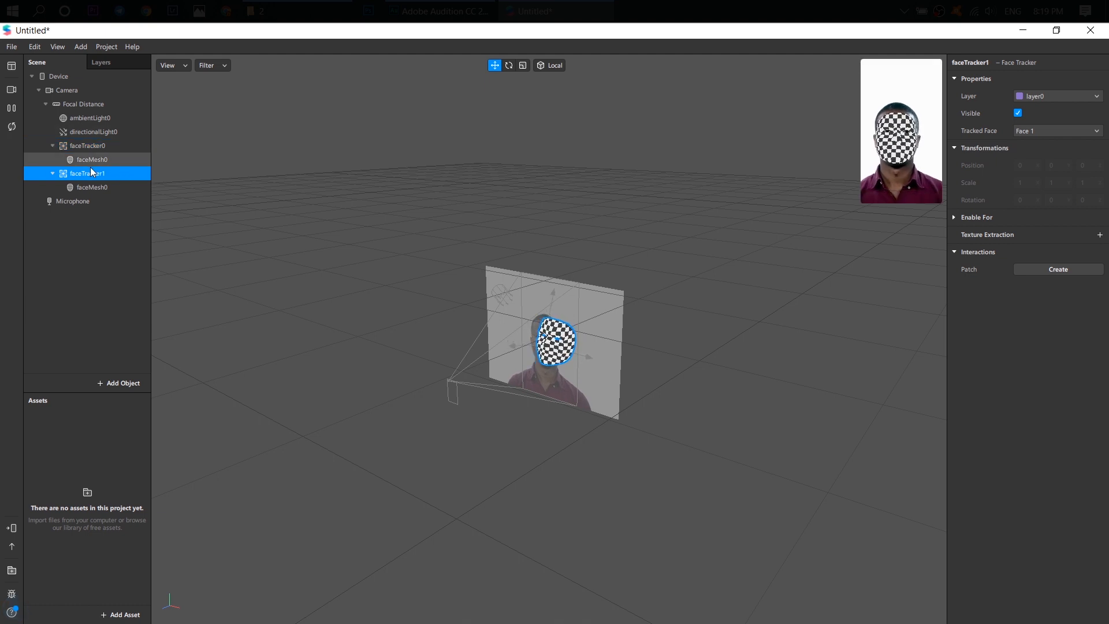
pyautogui.click(92, 186)
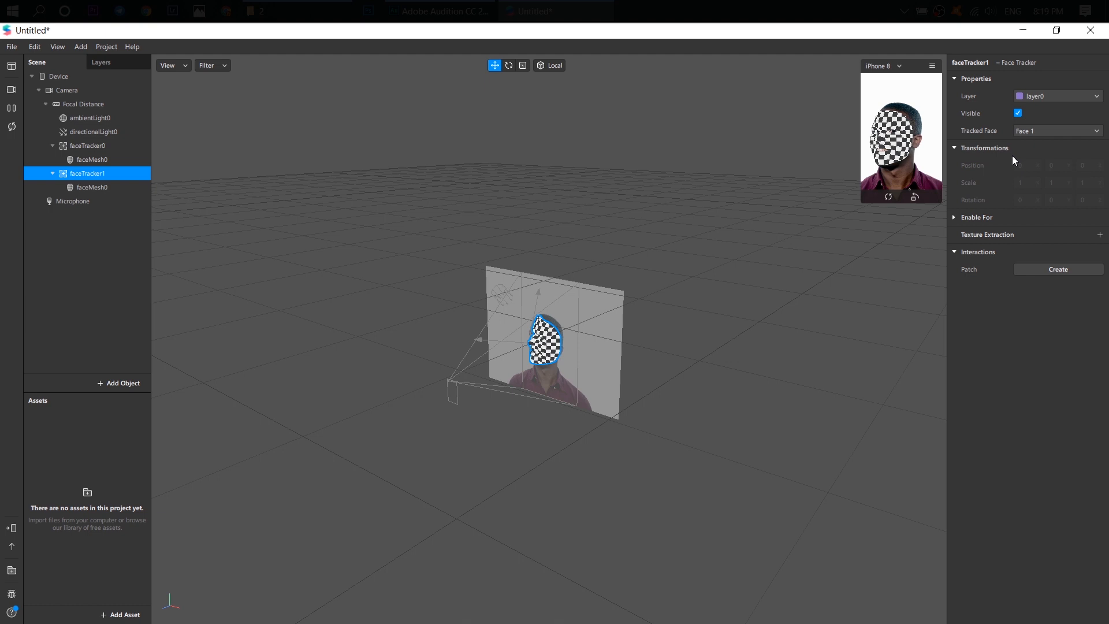
pyautogui.click(1054, 131)
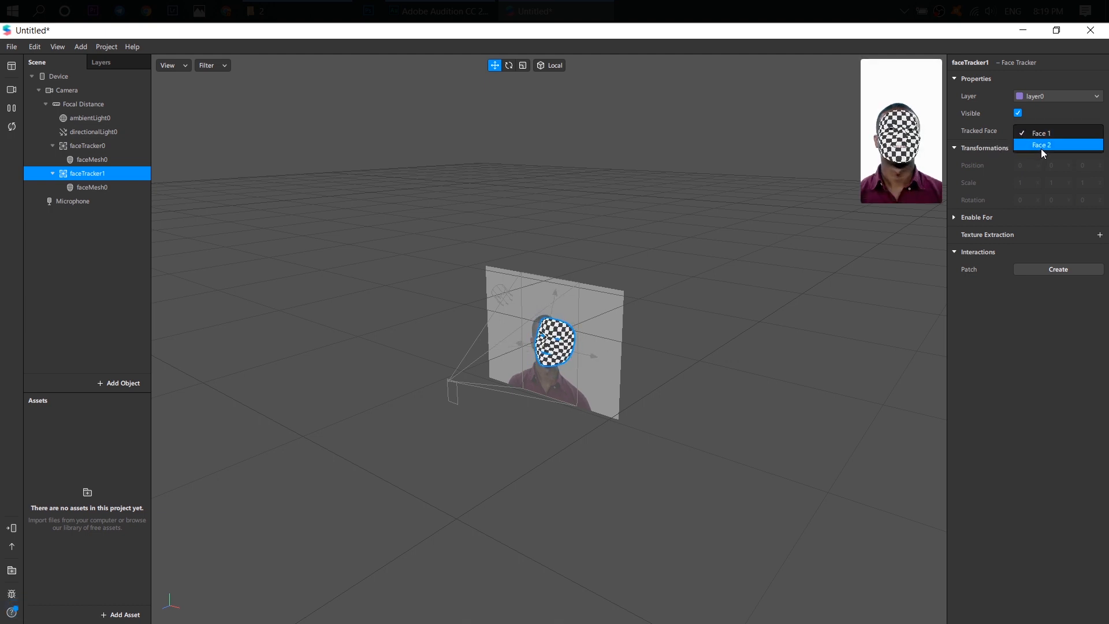
pyautogui.click(1040, 145)
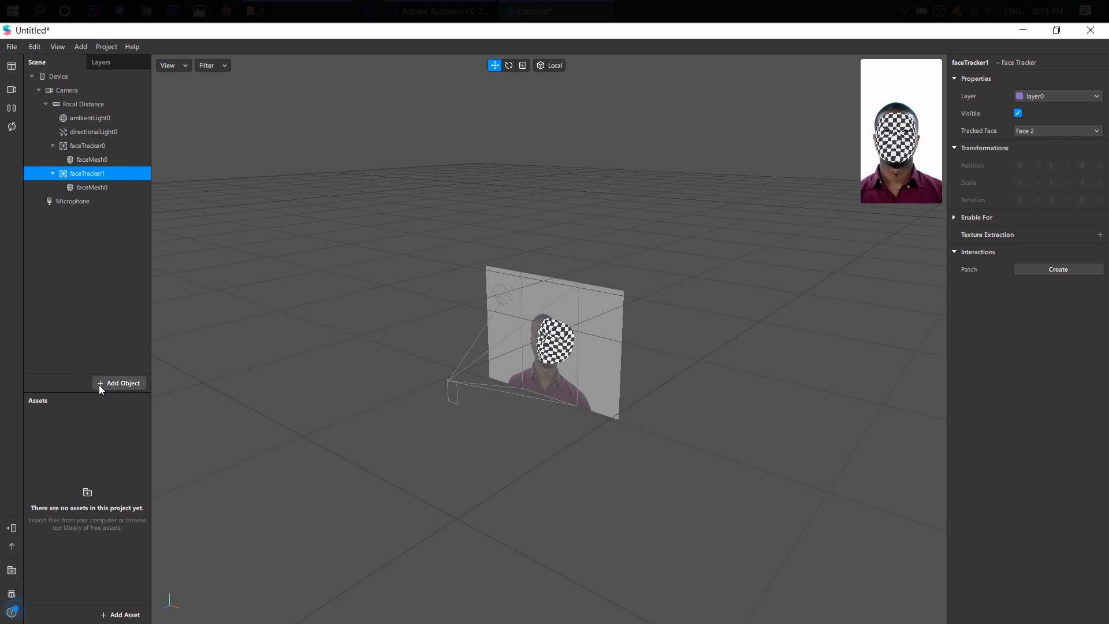
# - Add a third face tracker with its own face mesh and change its tracked face
pyautogui.click(121, 382)
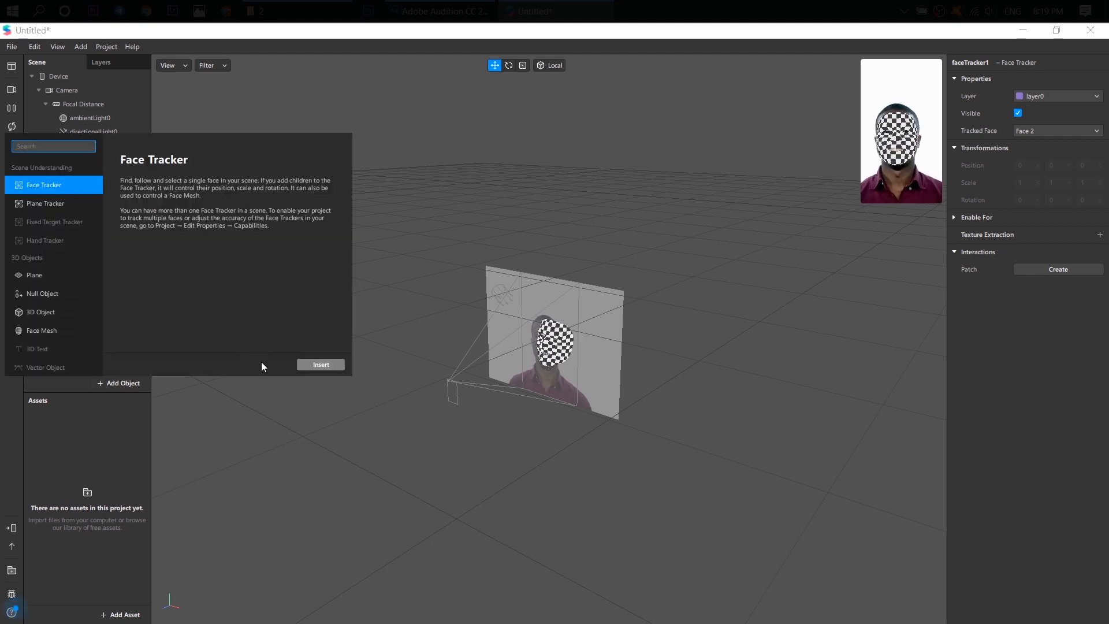
pyautogui.click(321, 364)
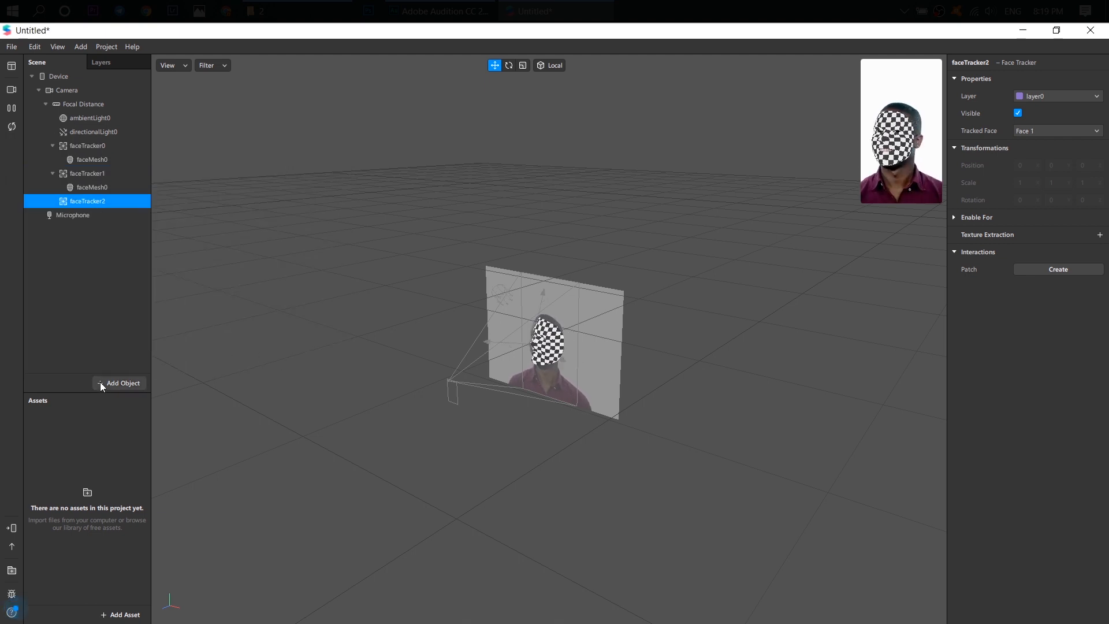
pyautogui.click(123, 382)
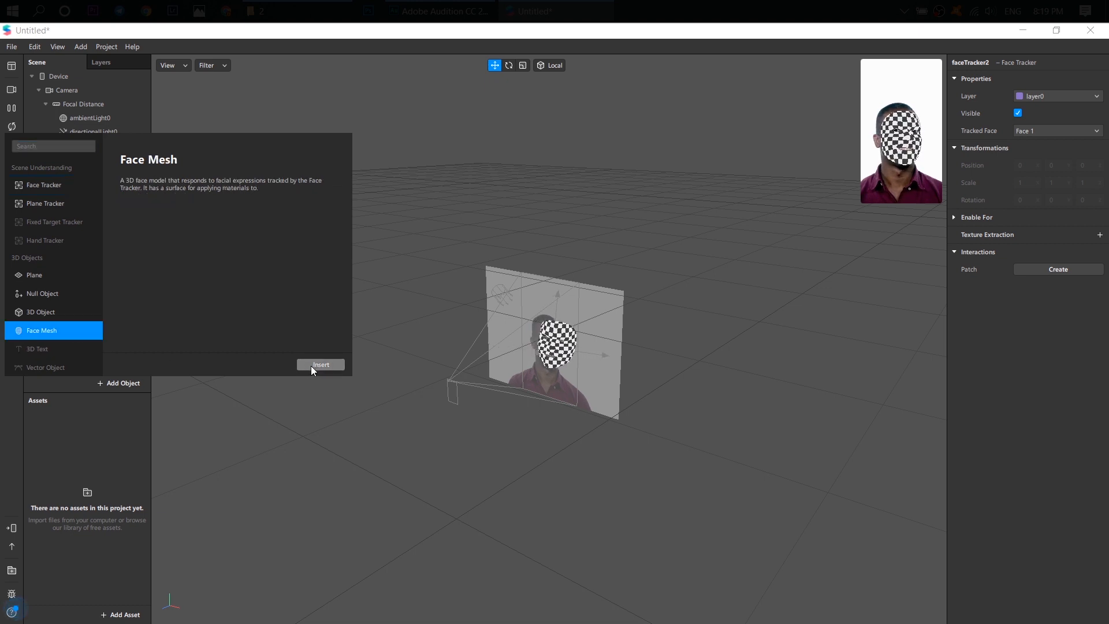
pyautogui.click(320, 364)
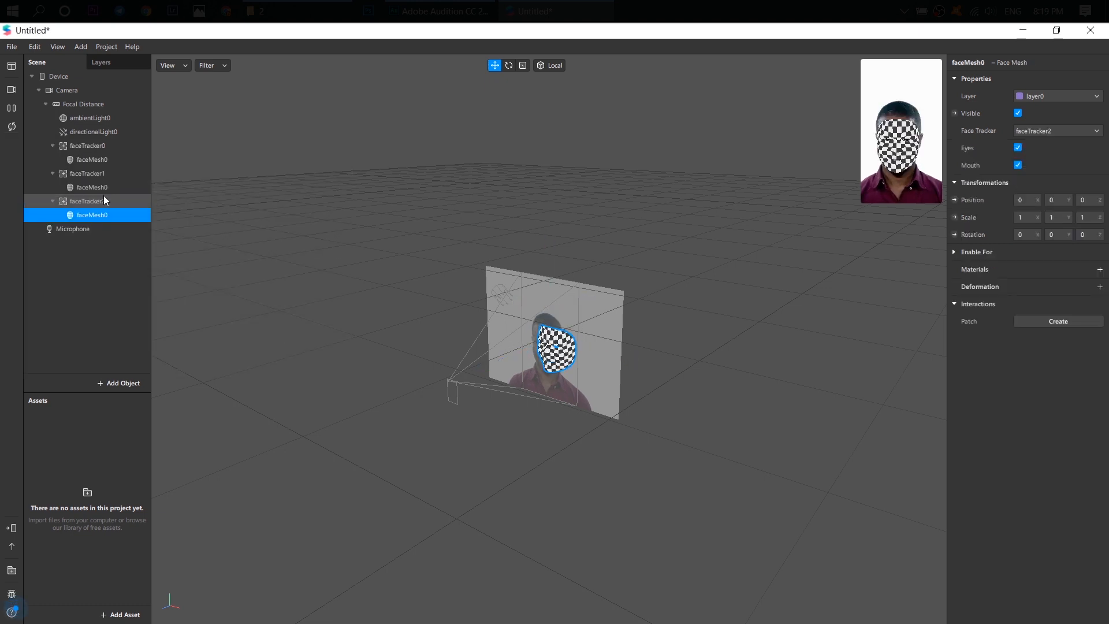
pyautogui.click(88, 201)
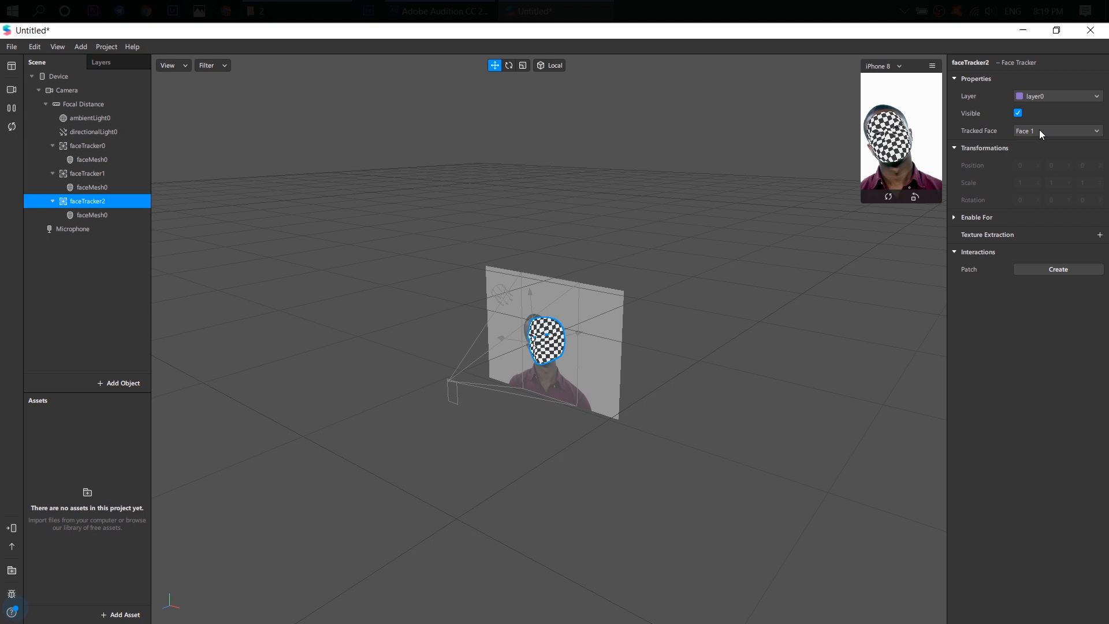
pyautogui.click(1056, 131)
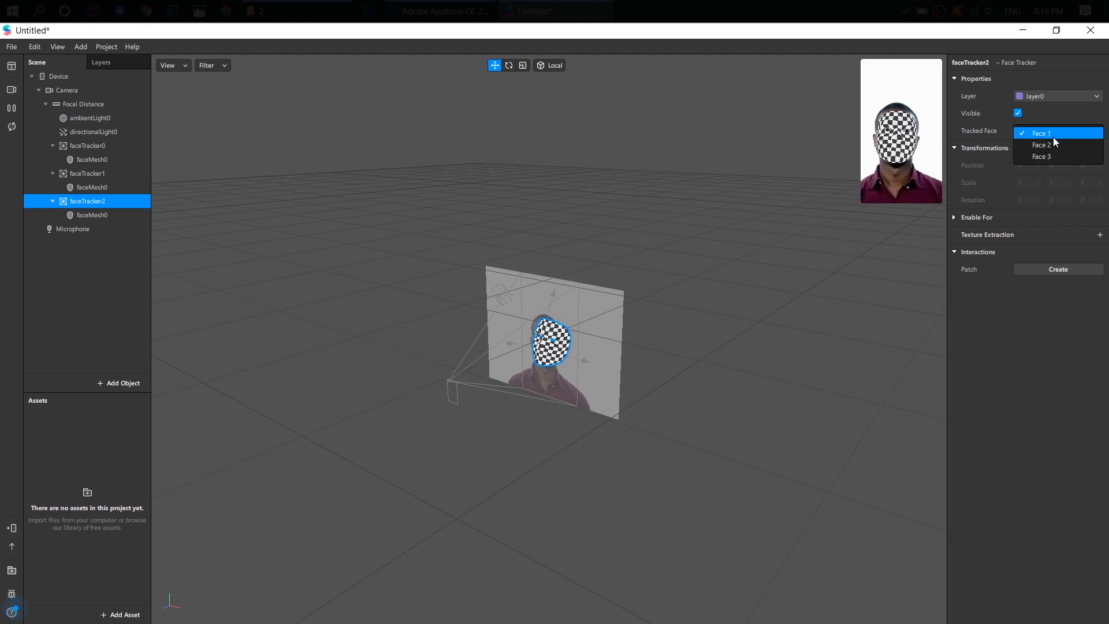
pyautogui.click(1042, 156)
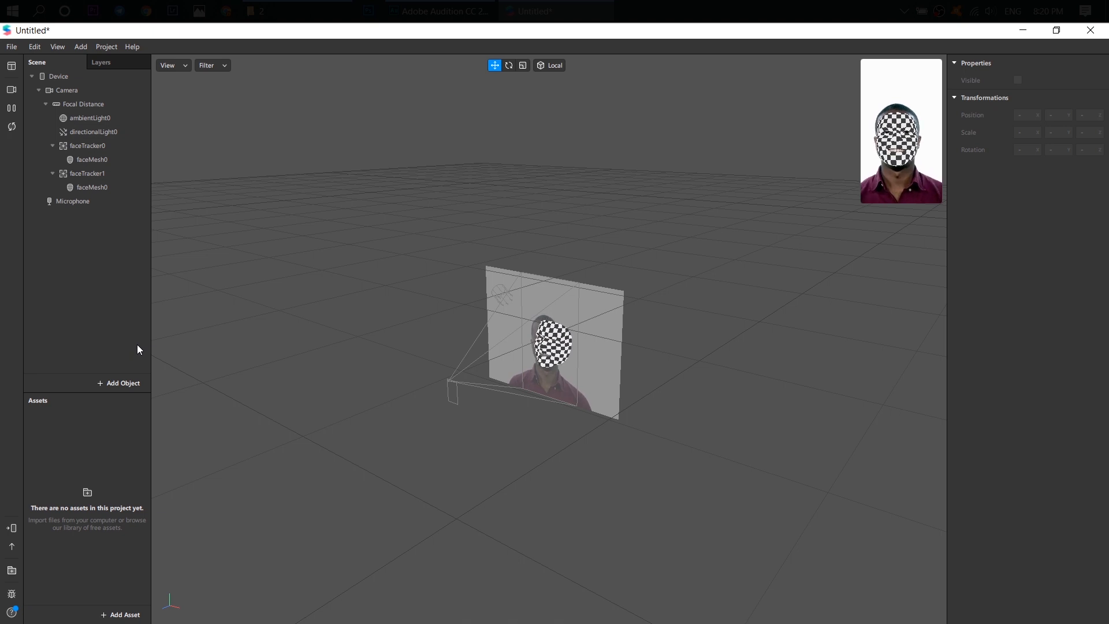
# - Add a new material to the first face mesh and create a separate new one for the second
pyautogui.click(92, 160)
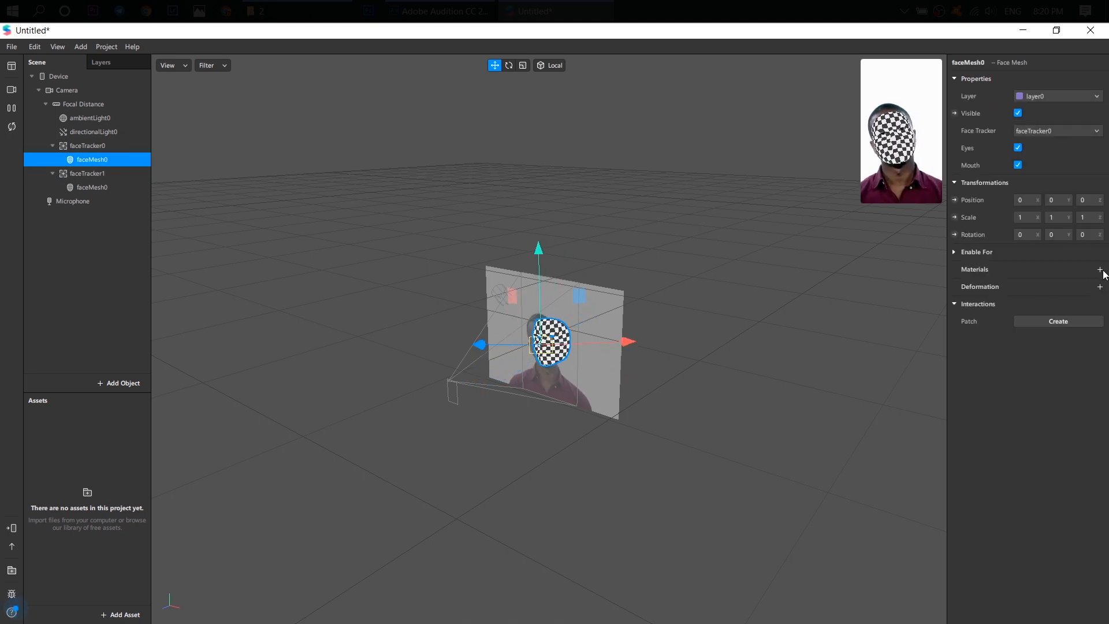
pyautogui.click(1100, 270)
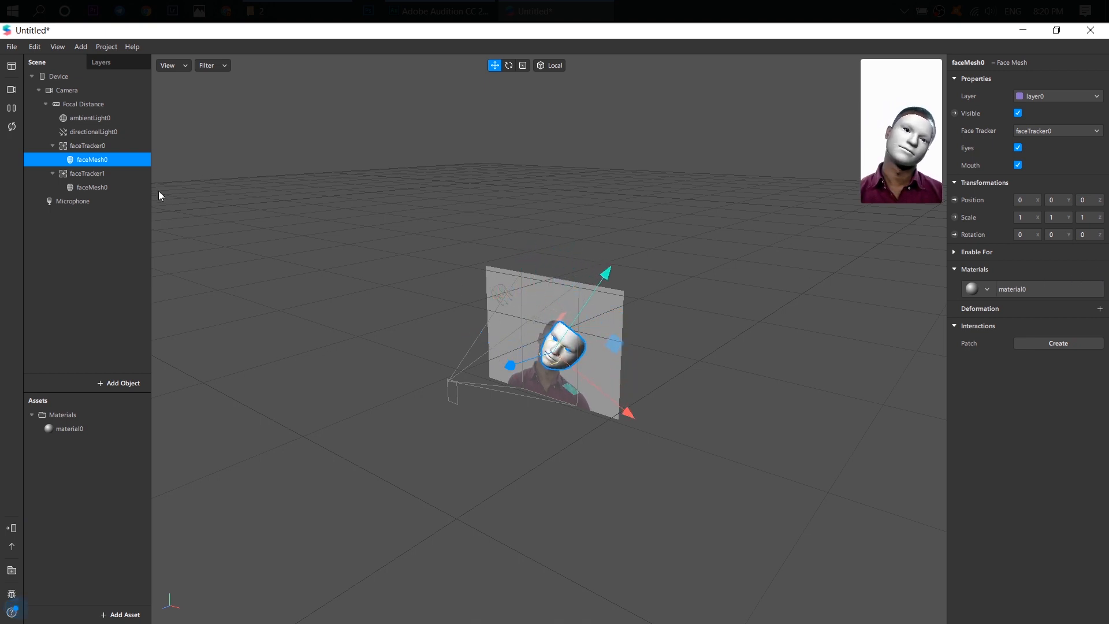
pyautogui.click(92, 187)
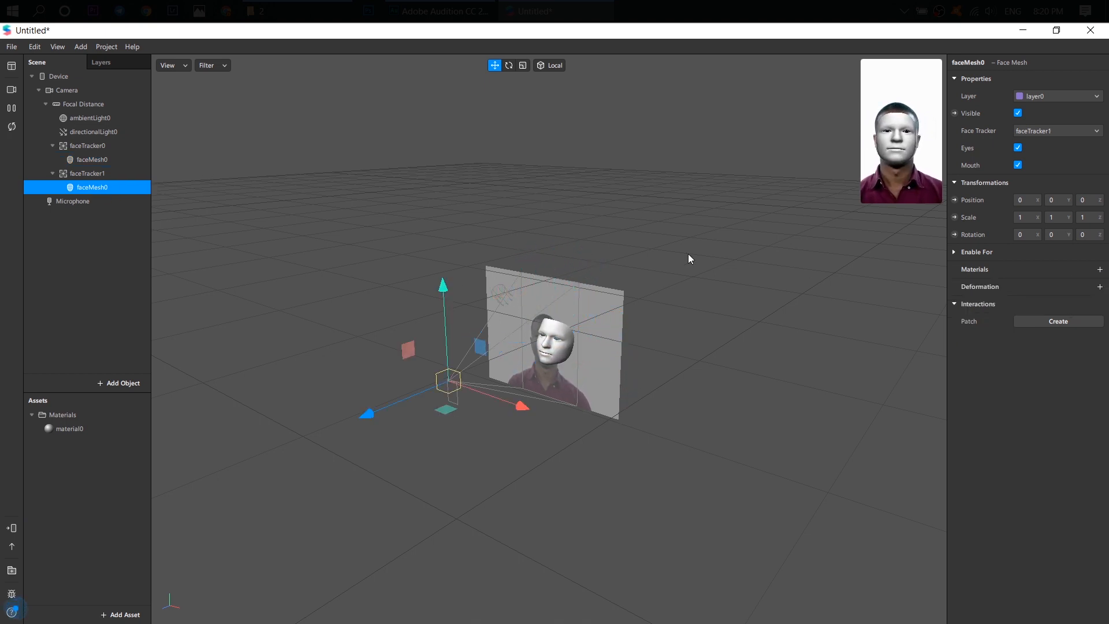
pyautogui.click(1100, 269)
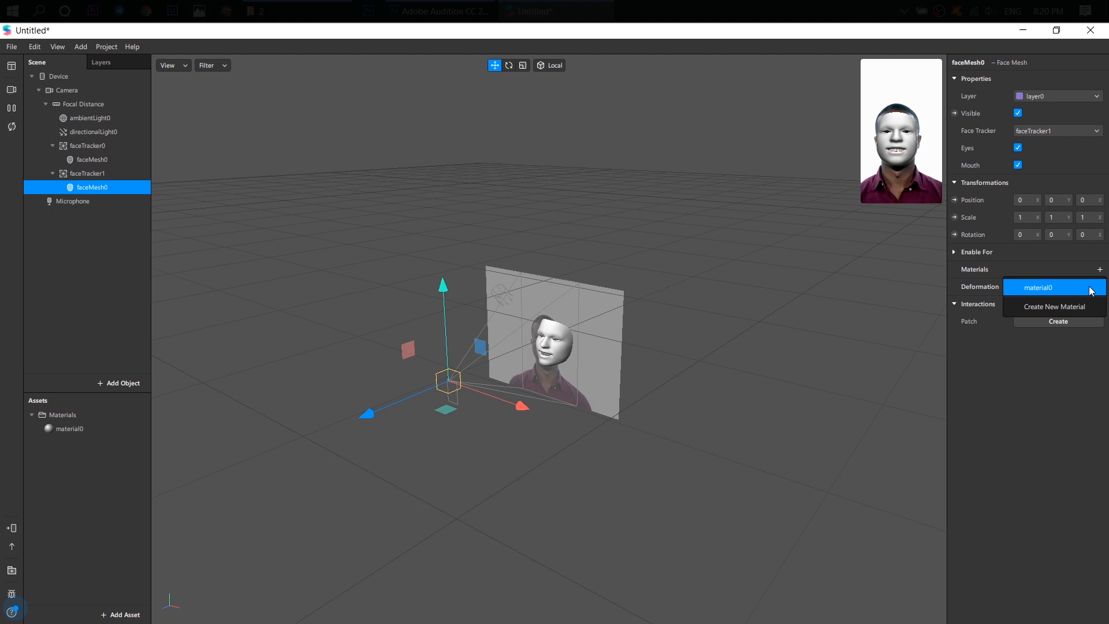
pyautogui.click(1054, 306)
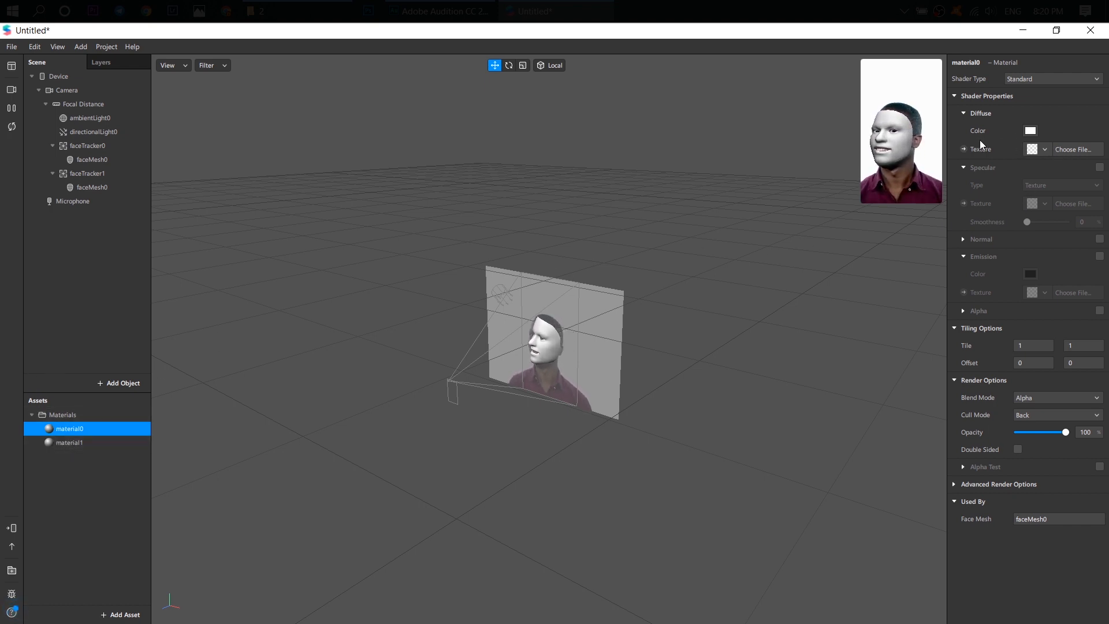
# - Import the whiteheart image as the first material's diffuse texture
pyautogui.click(1043, 149)
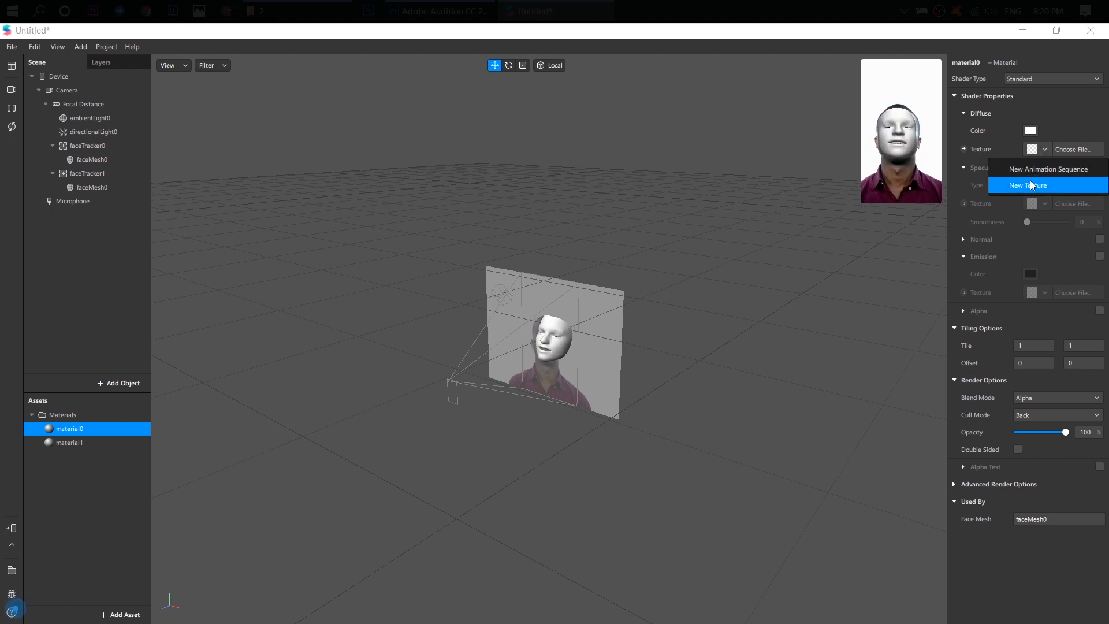
pyautogui.click(1026, 185)
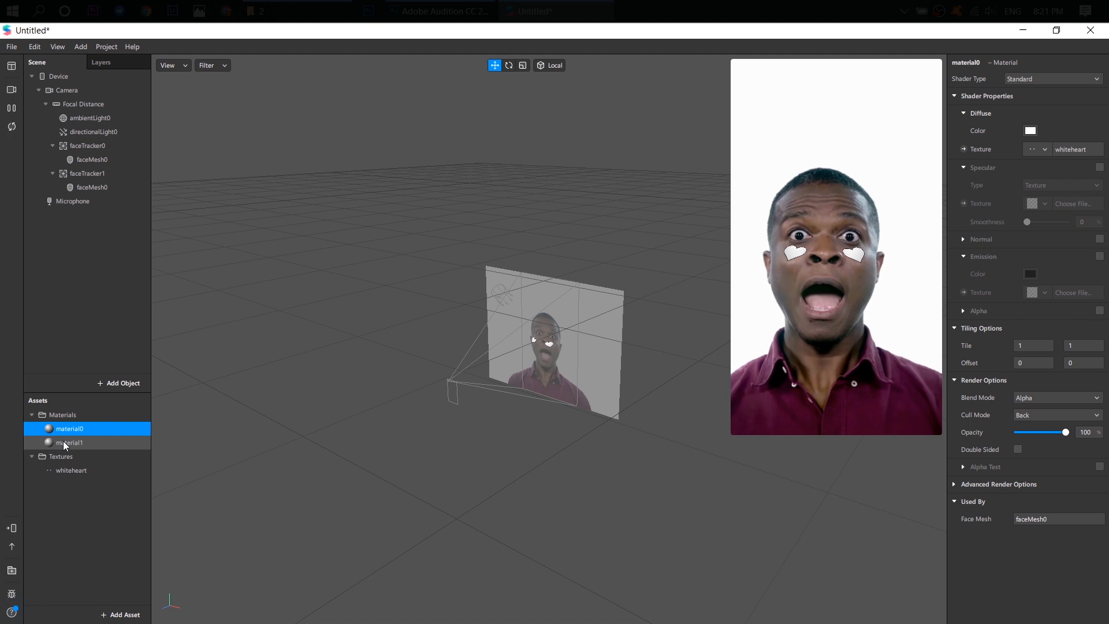
pyautogui.click(69, 442)
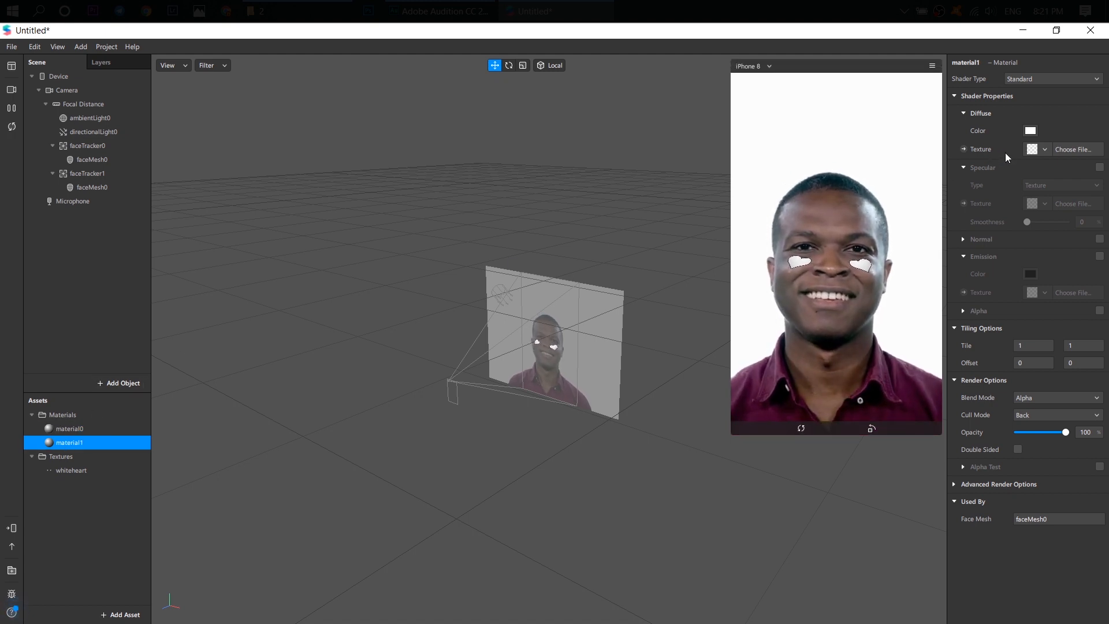
# - Apply the whiteheart texture to material1 and give it a red color tint
pyautogui.click(1045, 149)
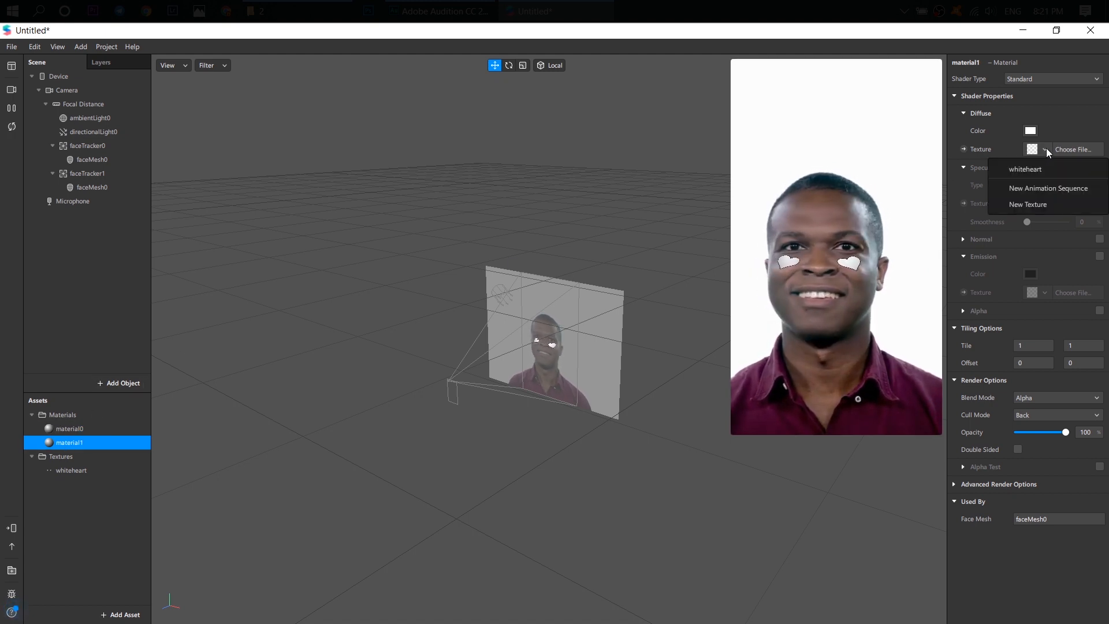
pyautogui.click(1024, 169)
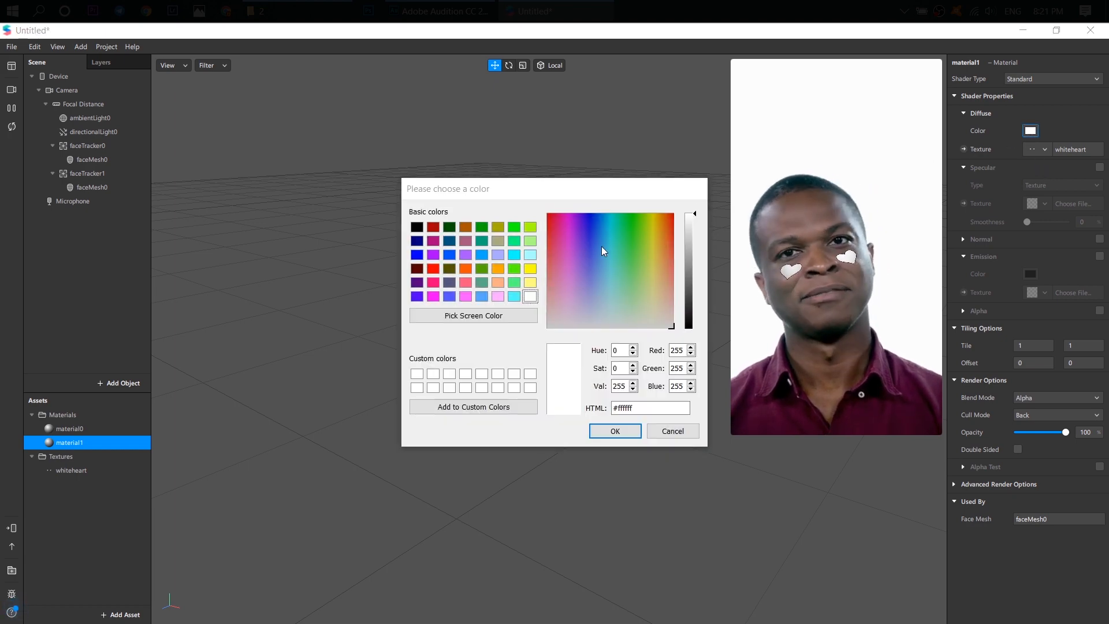
pyautogui.click(567, 228)
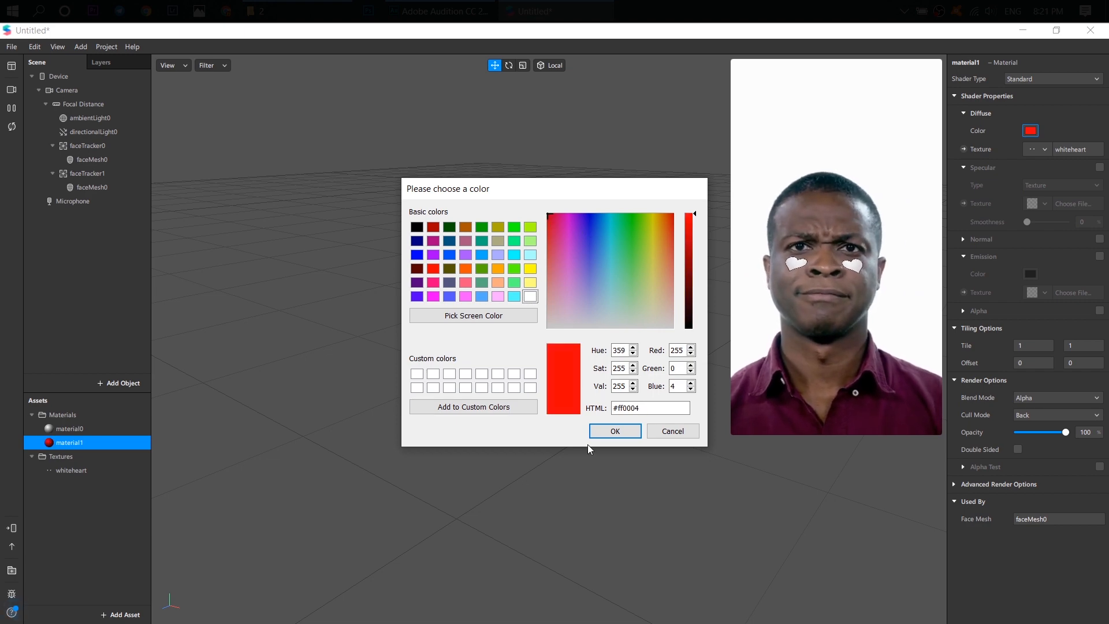
pyautogui.click(614, 431)
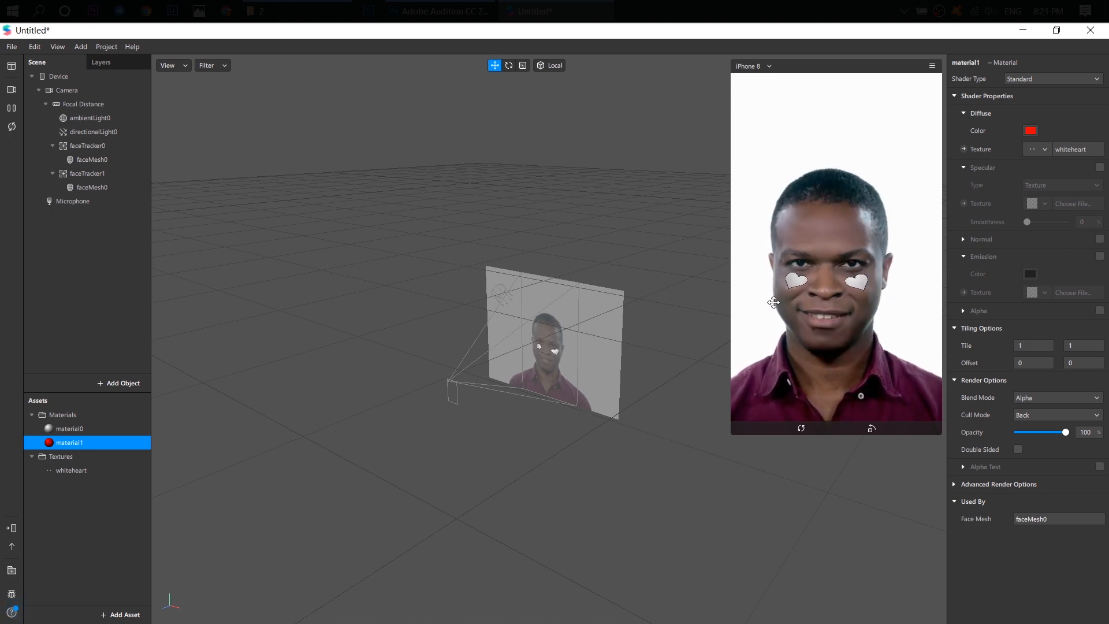
pyautogui.click(88, 145)
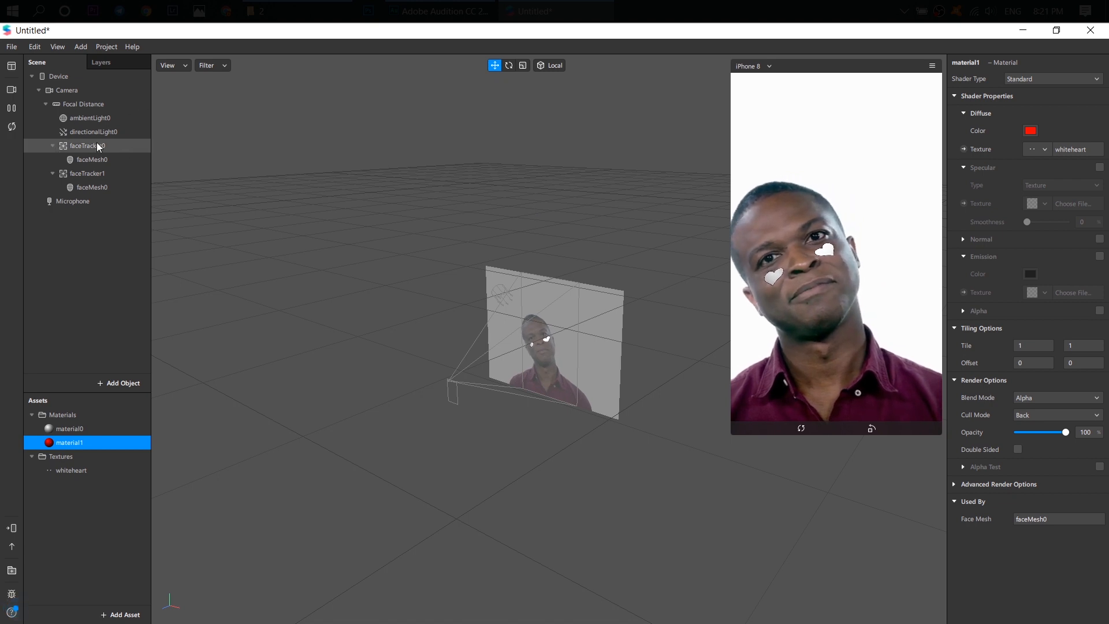
pyautogui.click(88, 145)
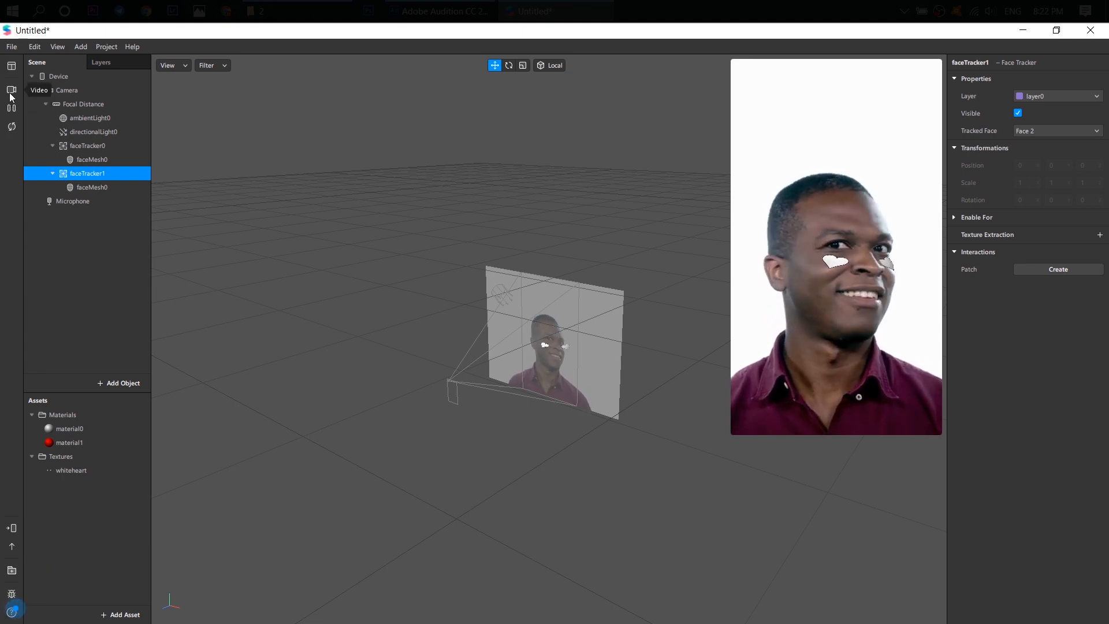
# - Clear the selection, export the effect, and dismiss the export confirmation
pyautogui.click(10, 90)
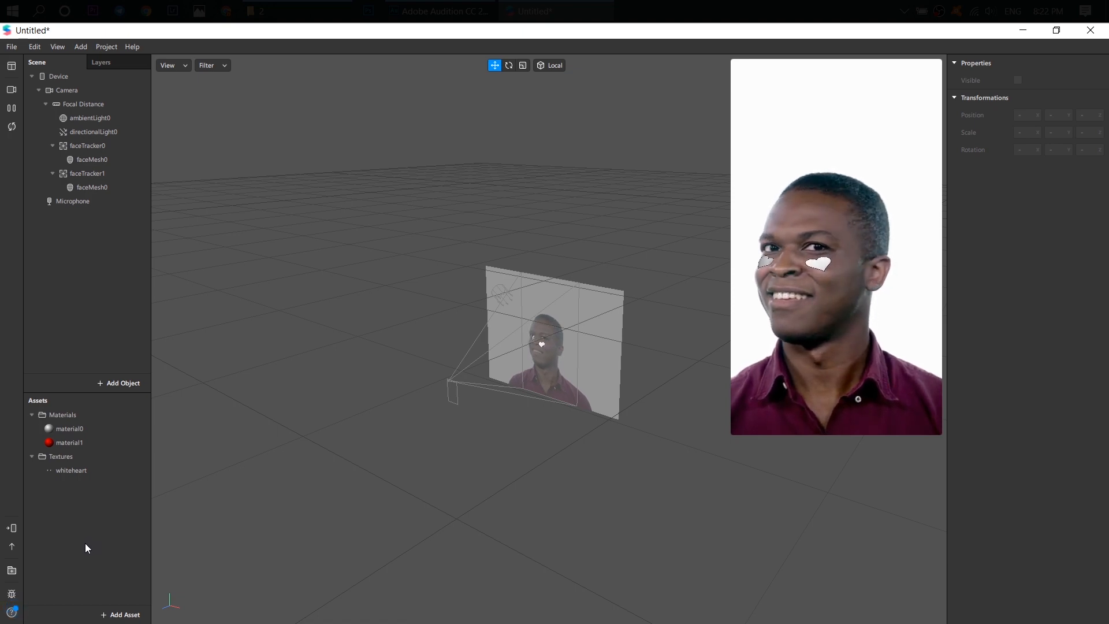
pyautogui.moveTo(11, 547)
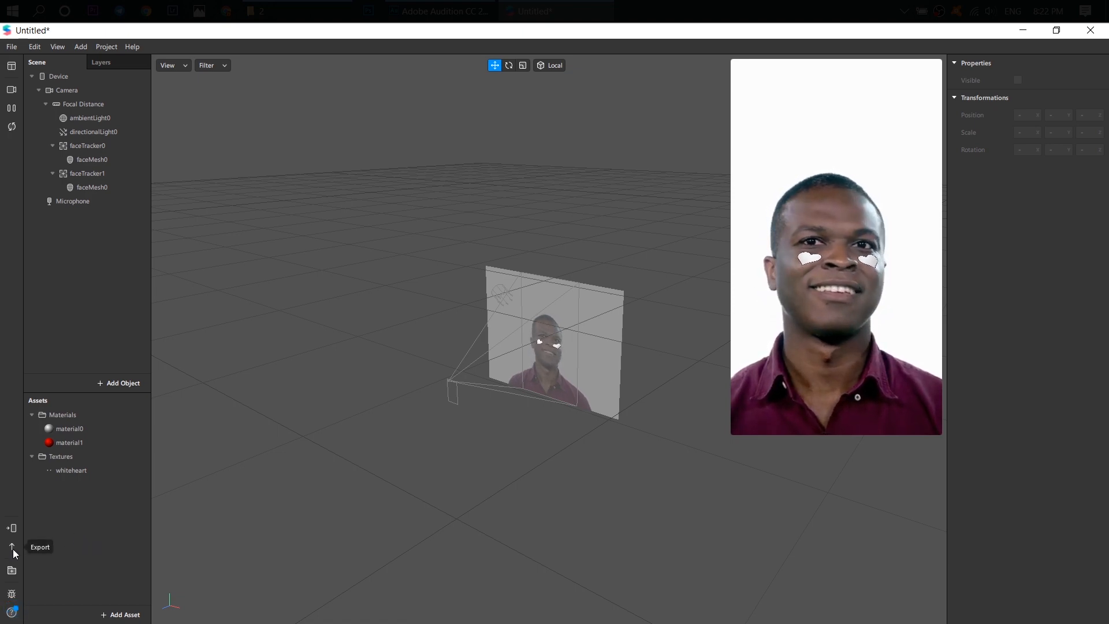
pyautogui.click(12, 545)
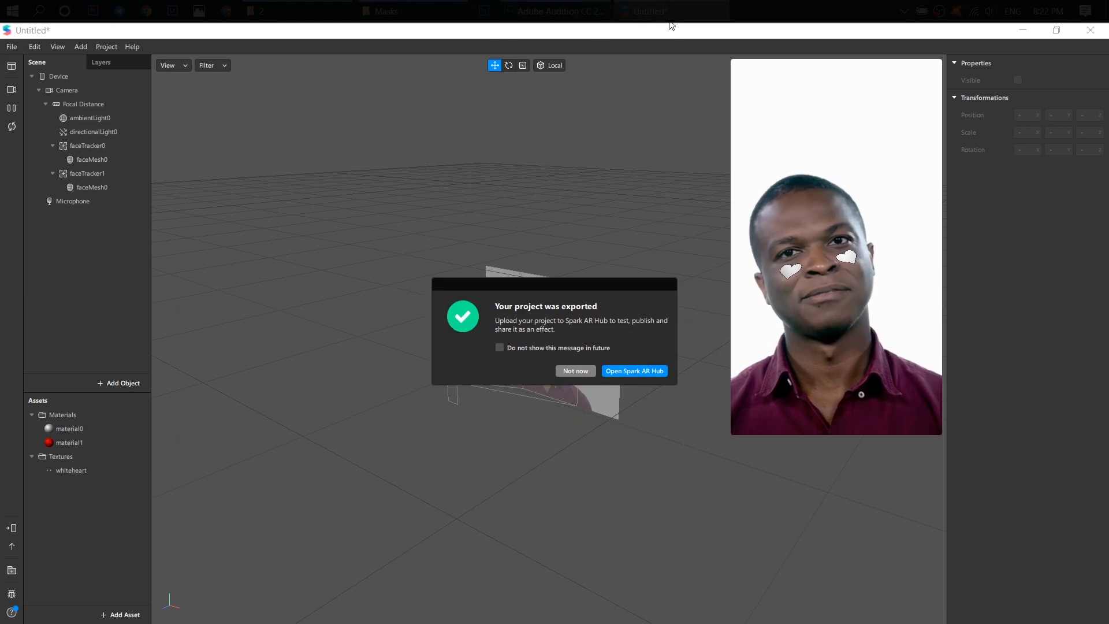
pyautogui.click(575, 370)
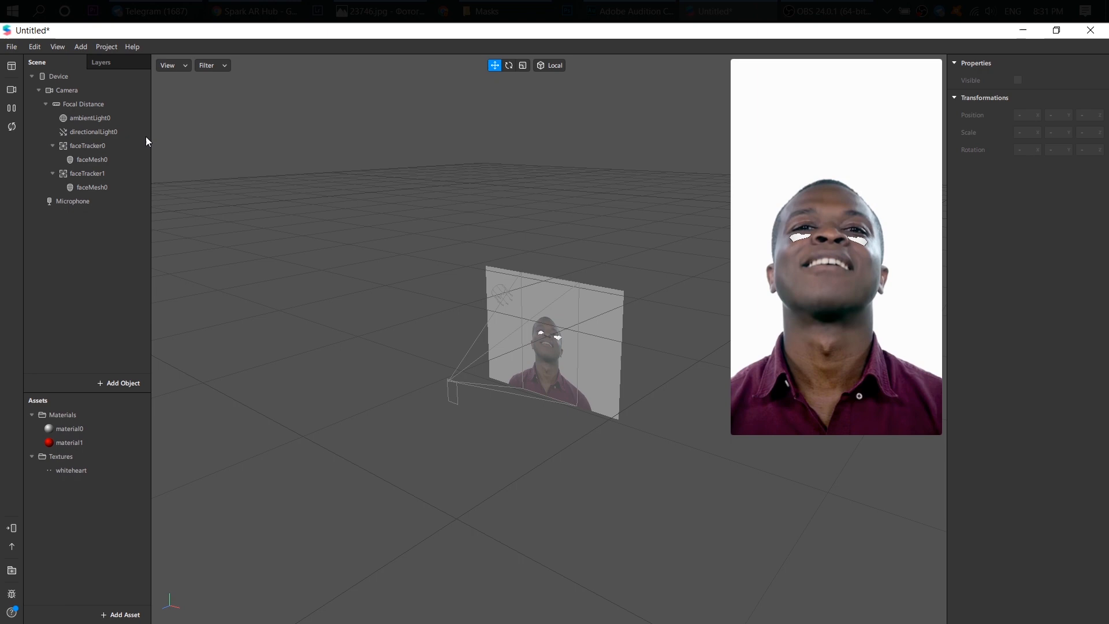
# - Select faceTracker0 and open its right-click context menu
pyautogui.click(87, 146)
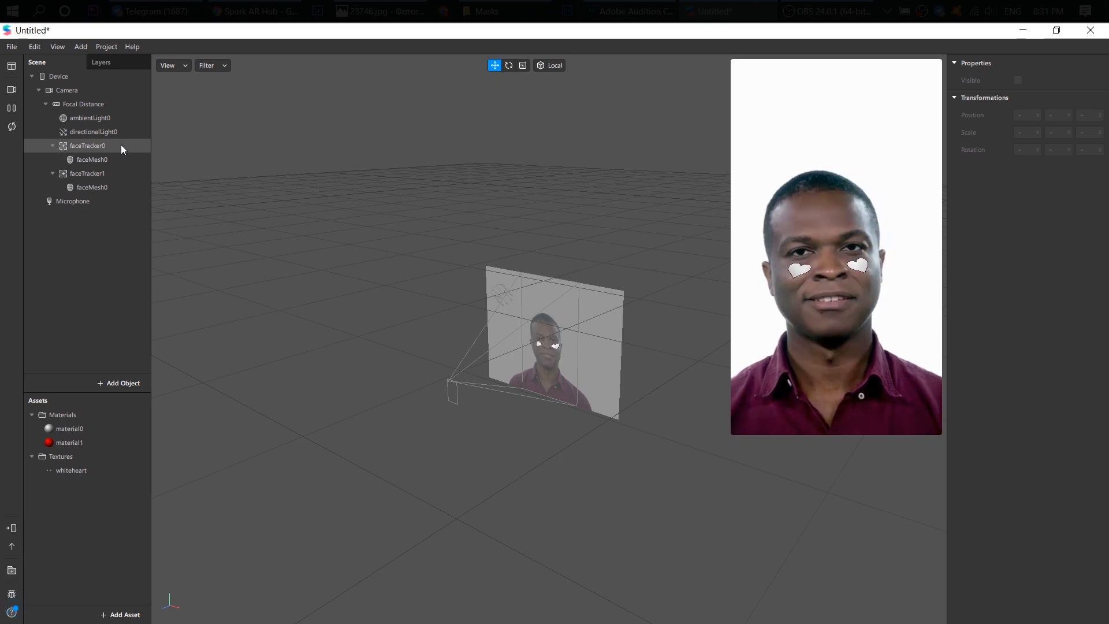
pyautogui.click(88, 145)
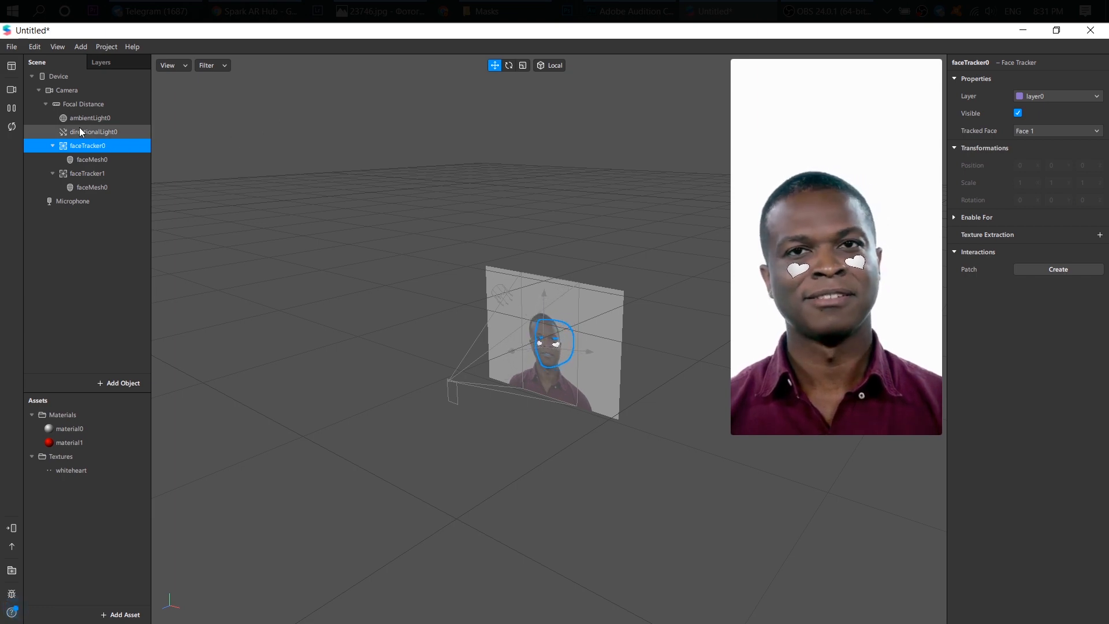
pyautogui.rightClick(87, 145)
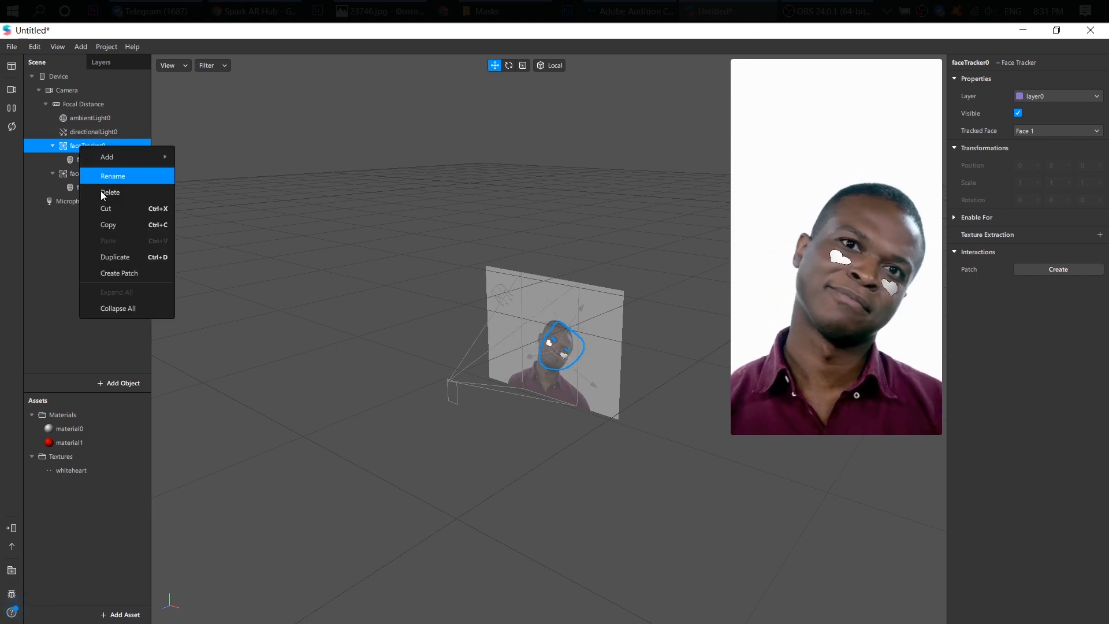